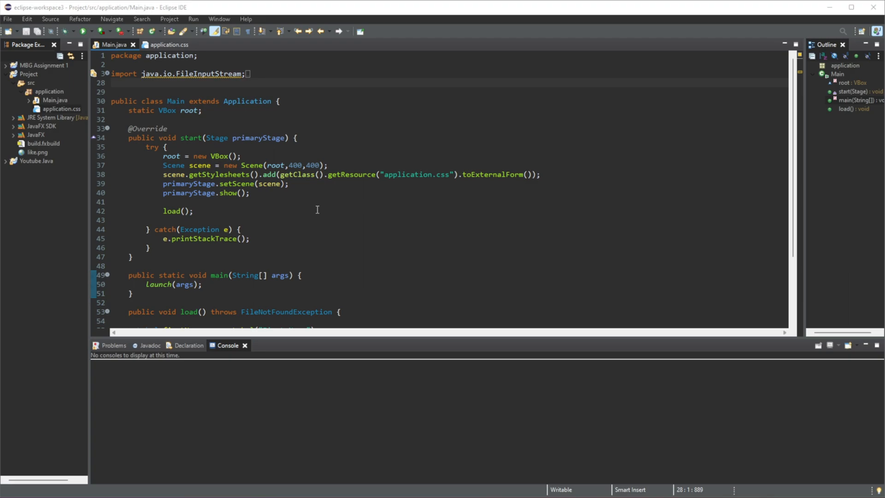
mouse_move(334, 206)
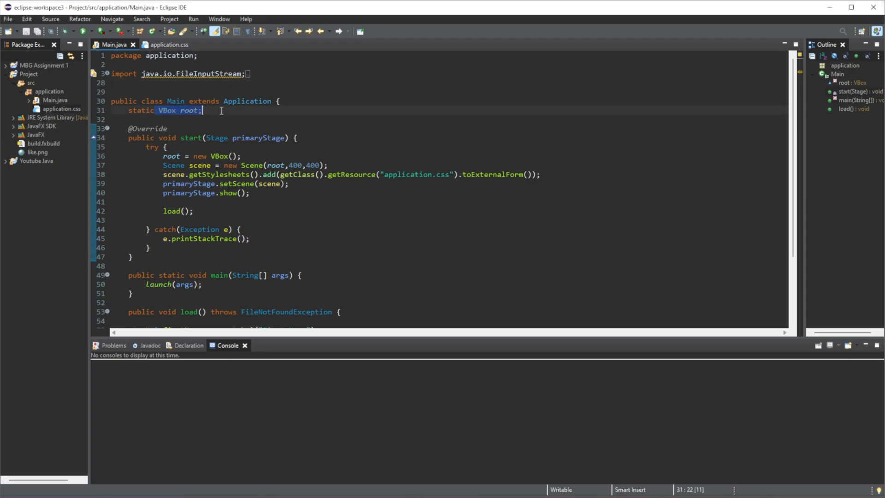
Check the running form's First Name field, then close the form window.
scroll("down", 3)
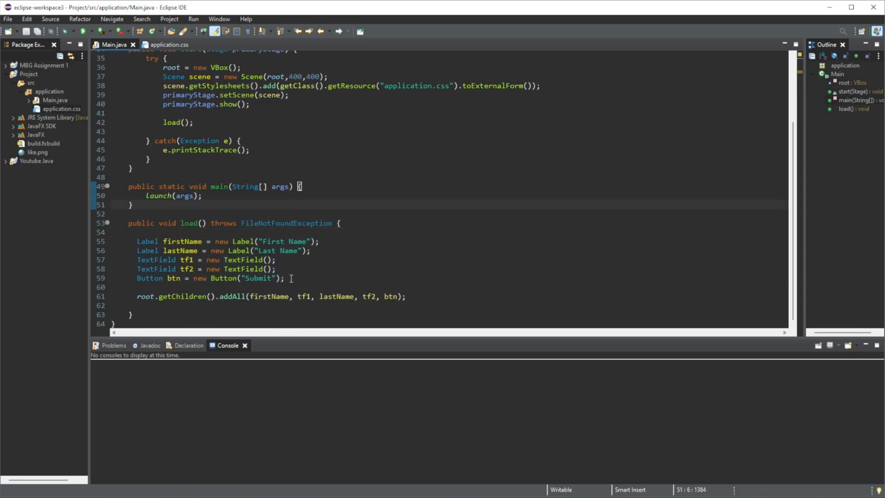
double_click(157, 260)
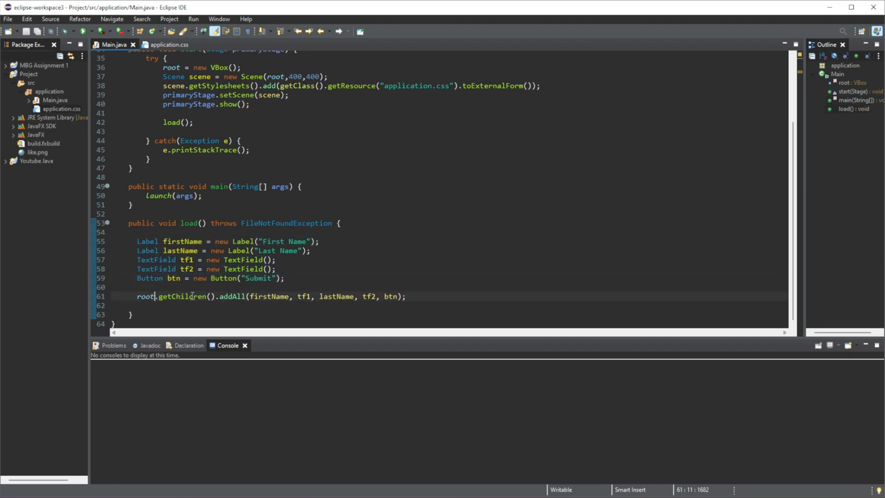
left_click(274, 260)
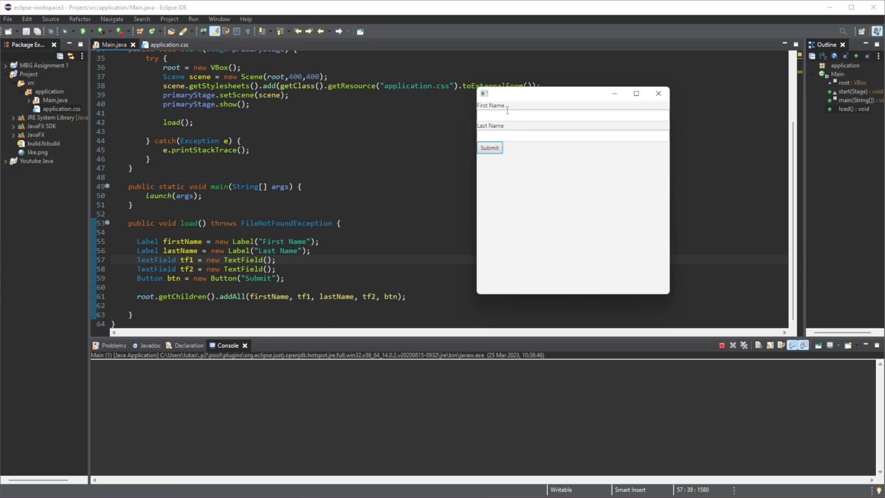
left_click(571, 116)
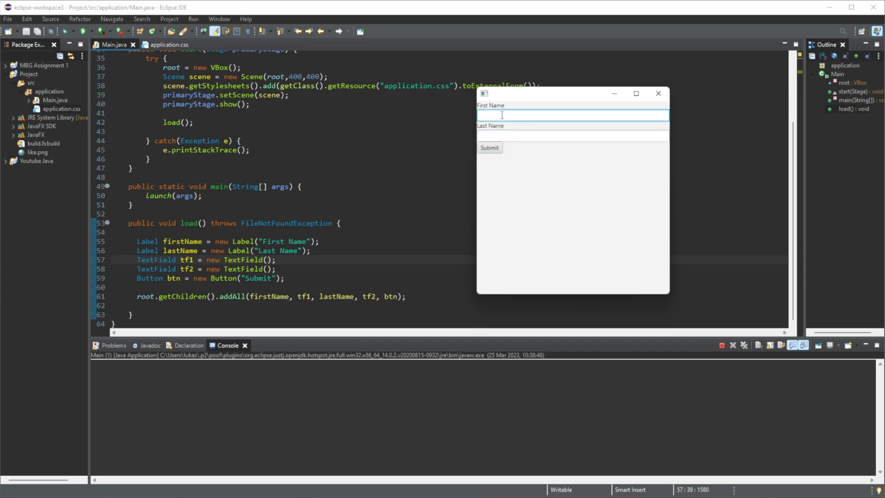
left_click(571, 135)
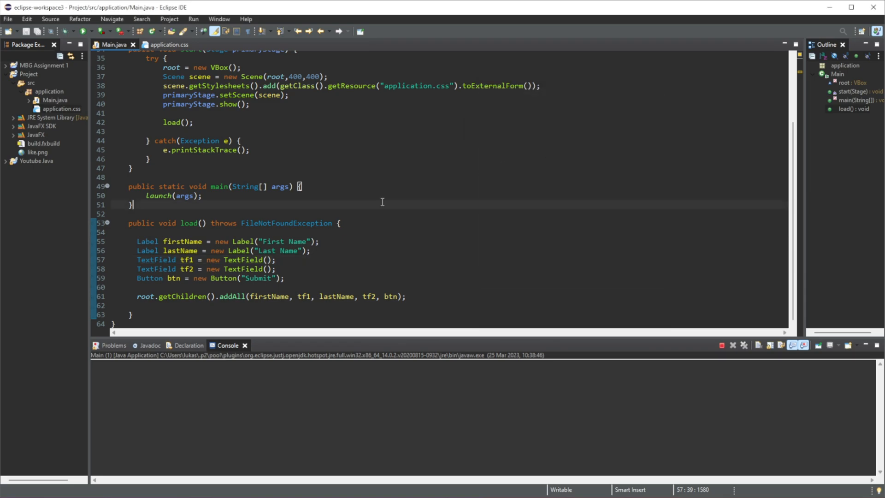
Add btn.setOnAction(e -> System.out.println("Pressed!")); below the Button declaration.
key("enter")
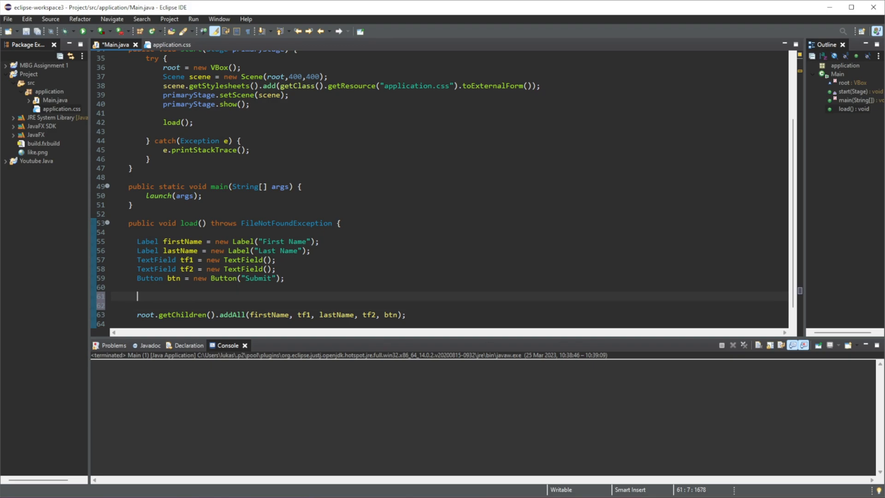
left_click(275, 268)
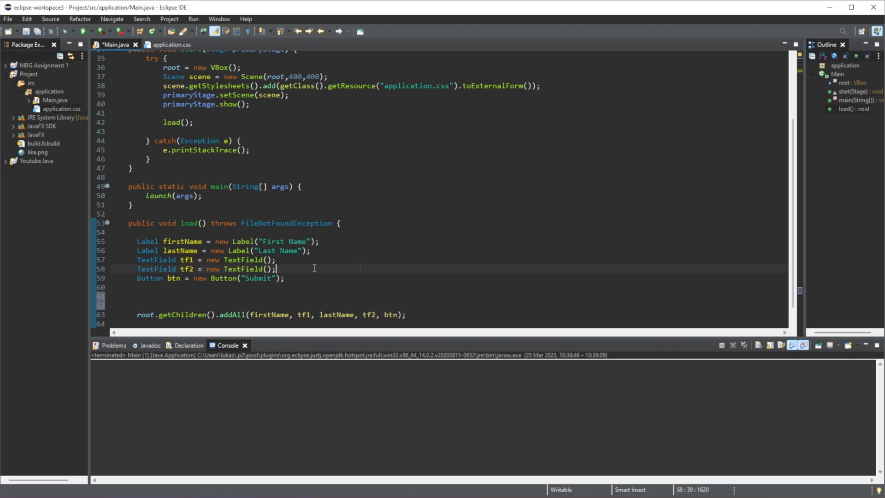
type("b")
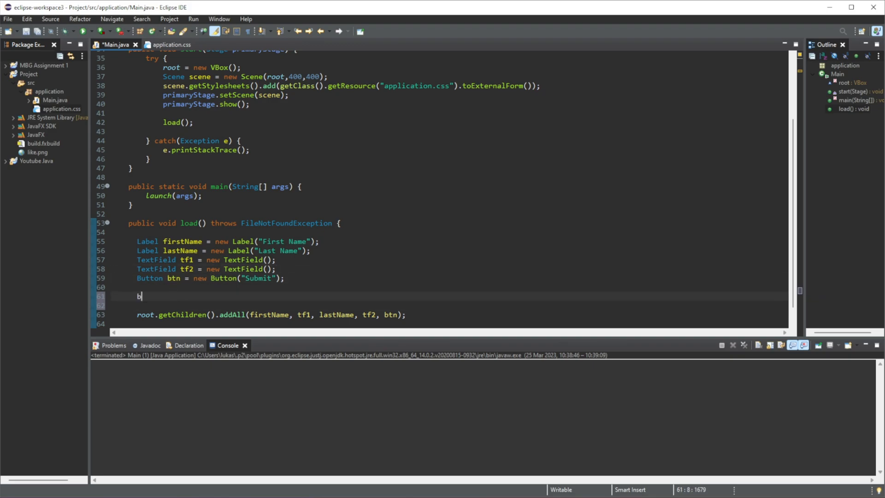
type("tn.")
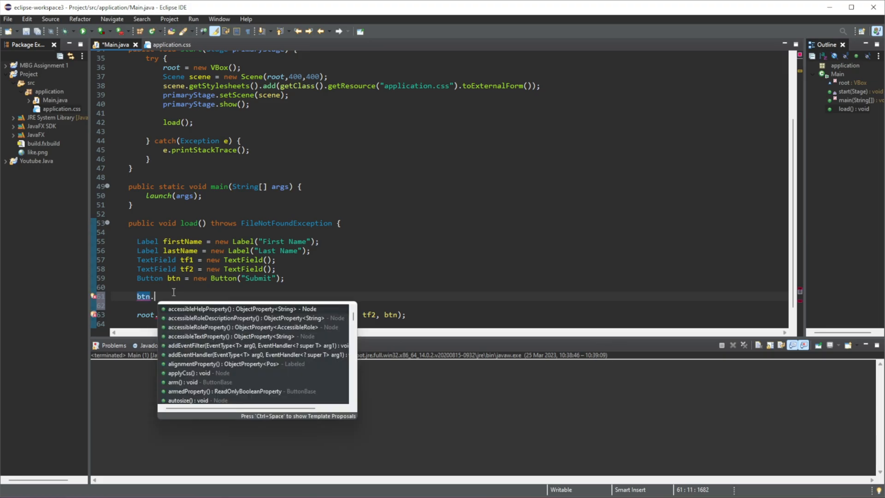
type("setPr")
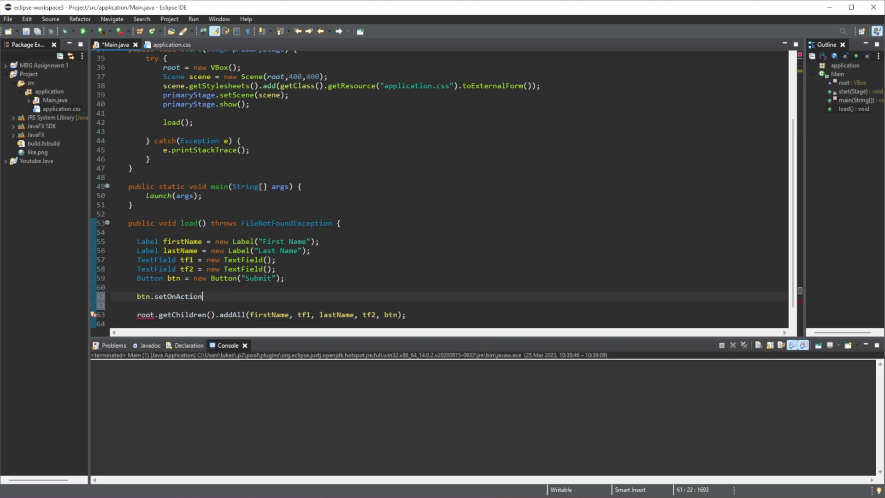
type("()")
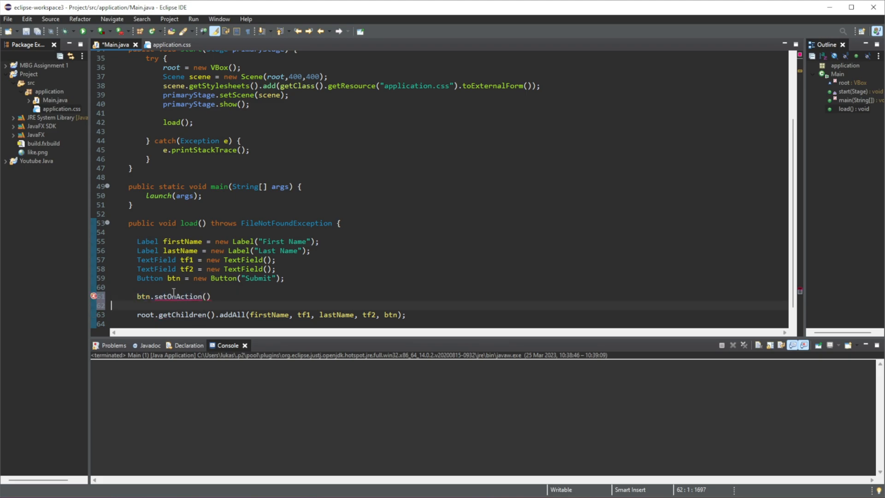
type("e);")
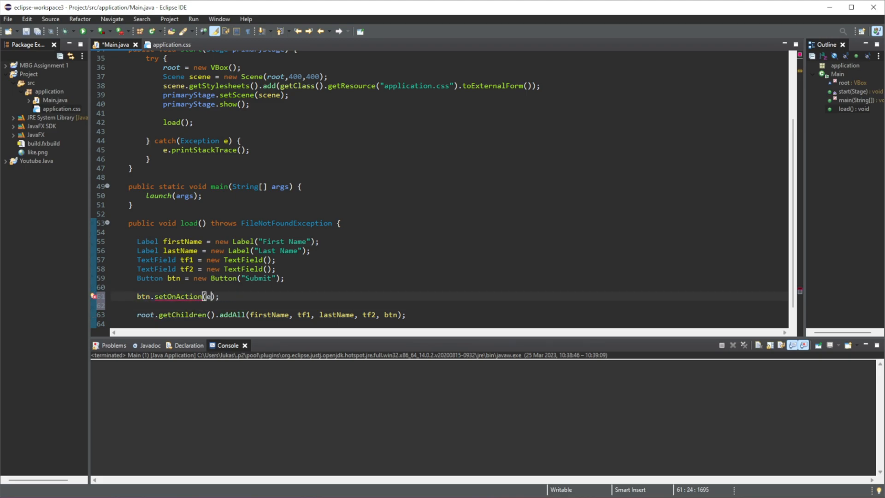
type("-> System.out.println(\"Pre\")")
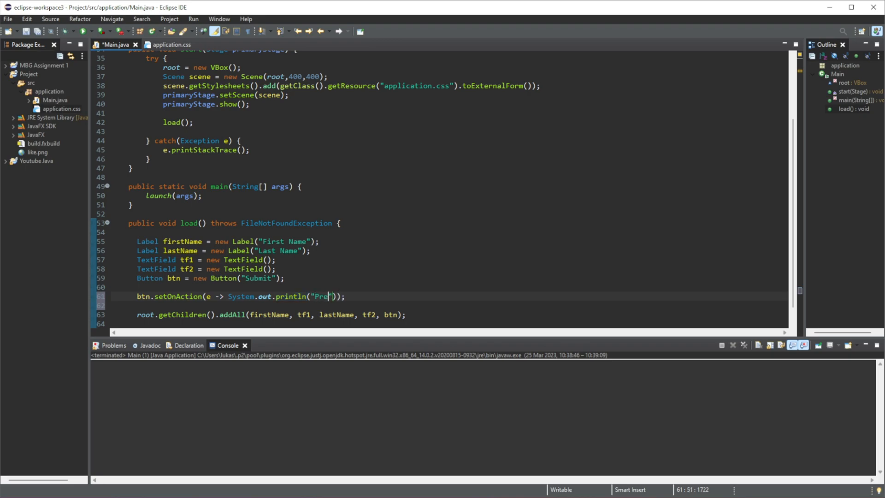
type("ssed!")
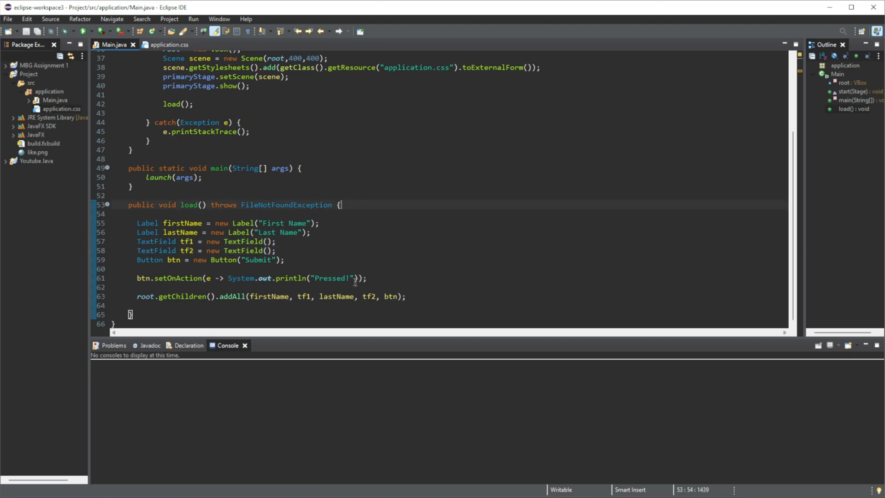
Change the println to output "First Name:" + tf1.getText().
key("BackSpace")
type("First ")
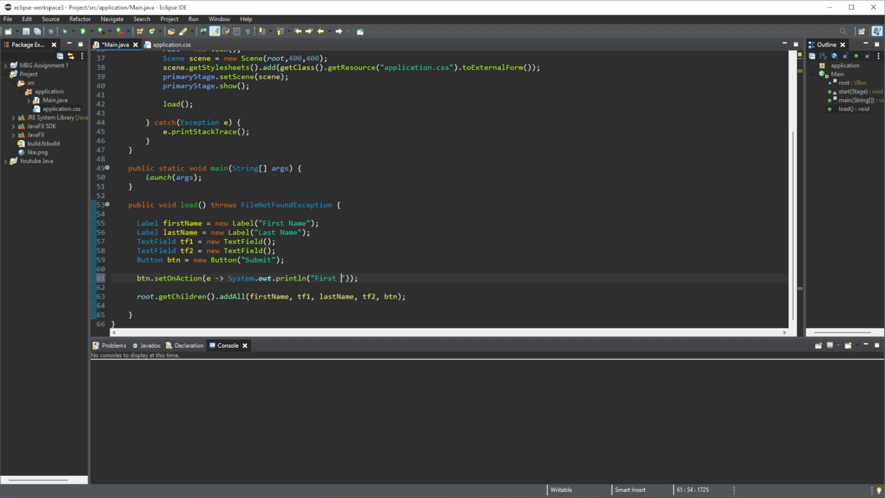
type("Na")
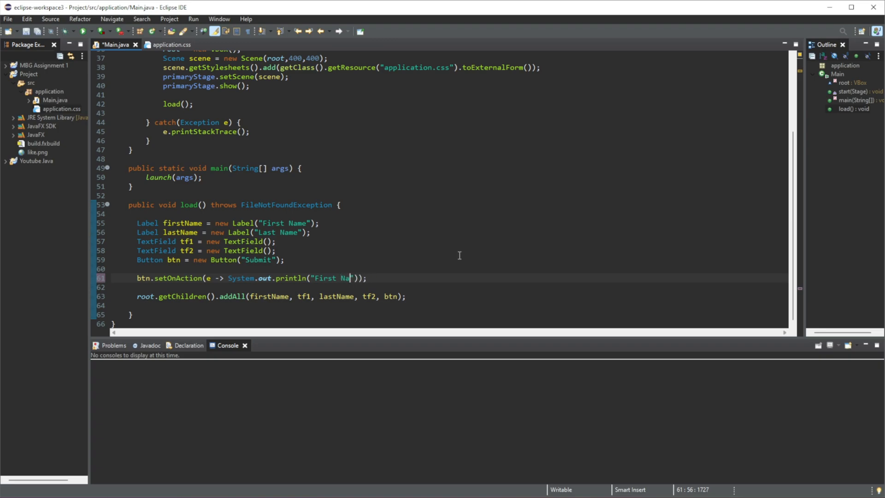
type("me:")
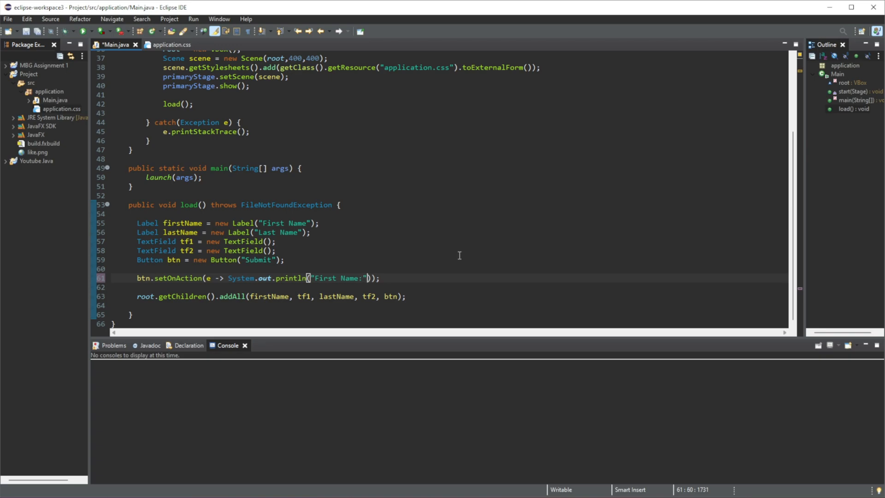
type("+")
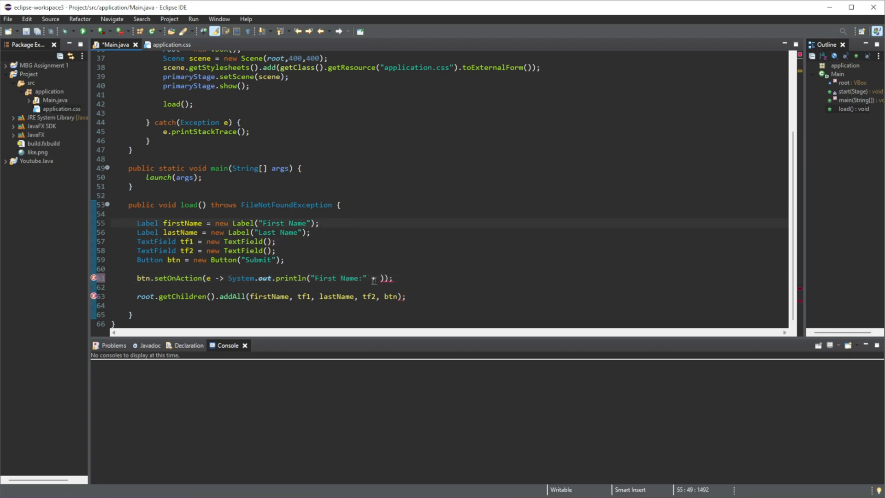
type("+ tf1")
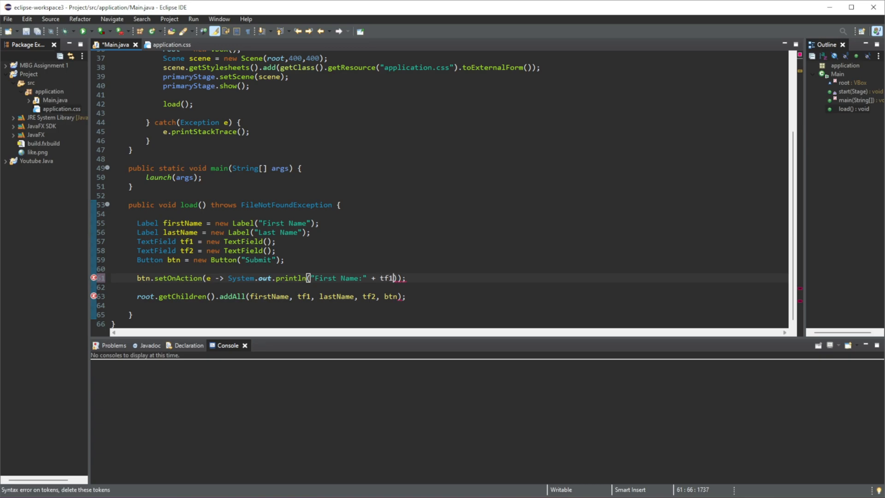
type(".getText(")
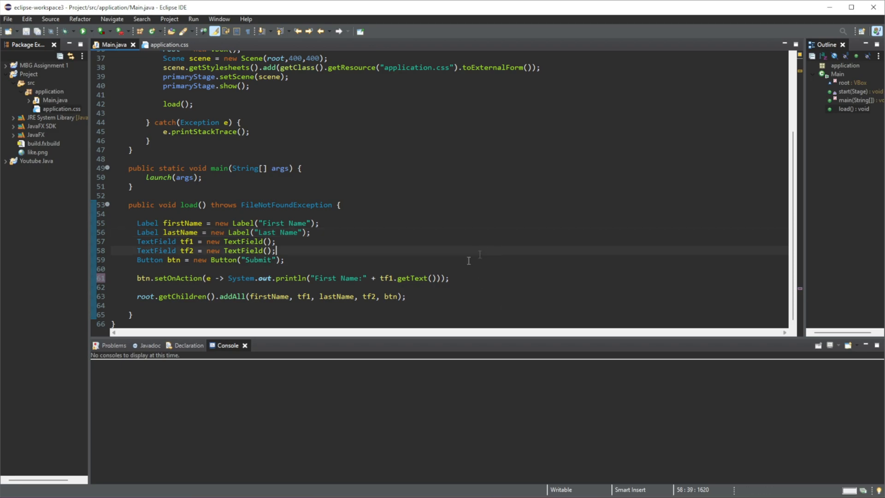
double_click(411, 277)
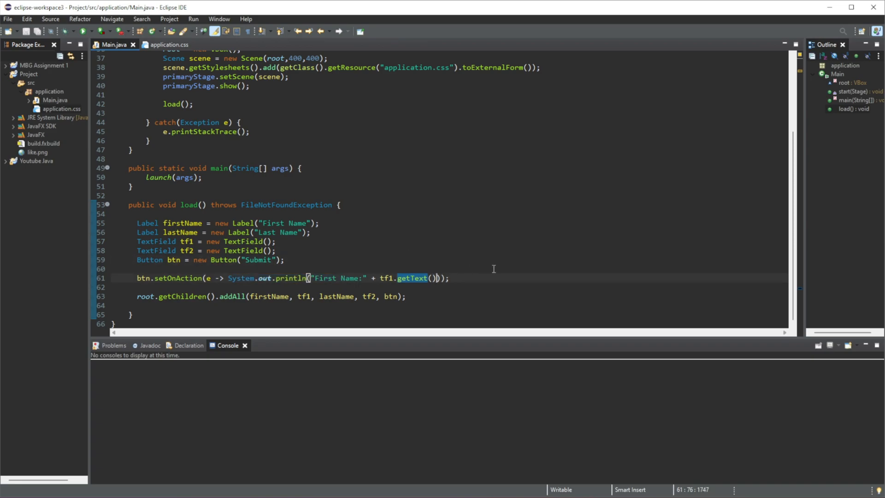
Append " Last Name:" + tf2.getText() to the println and save Main.java.
type("+ \"\"")
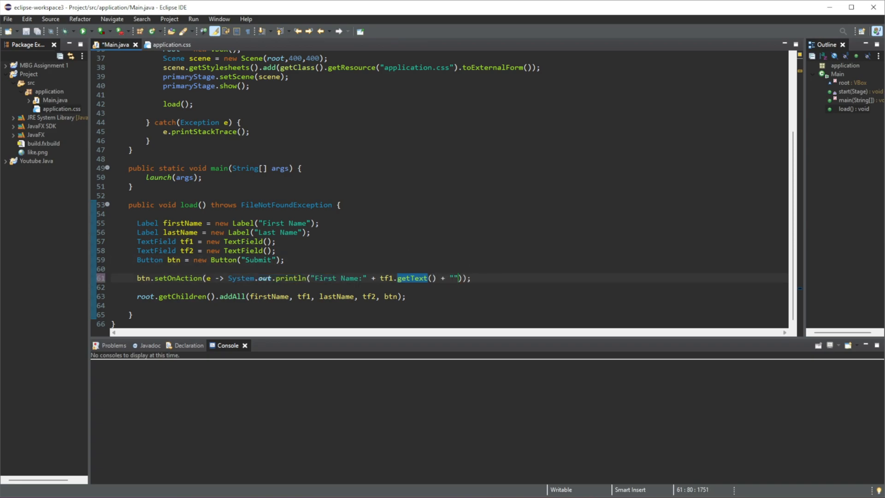
type("Last Name:")
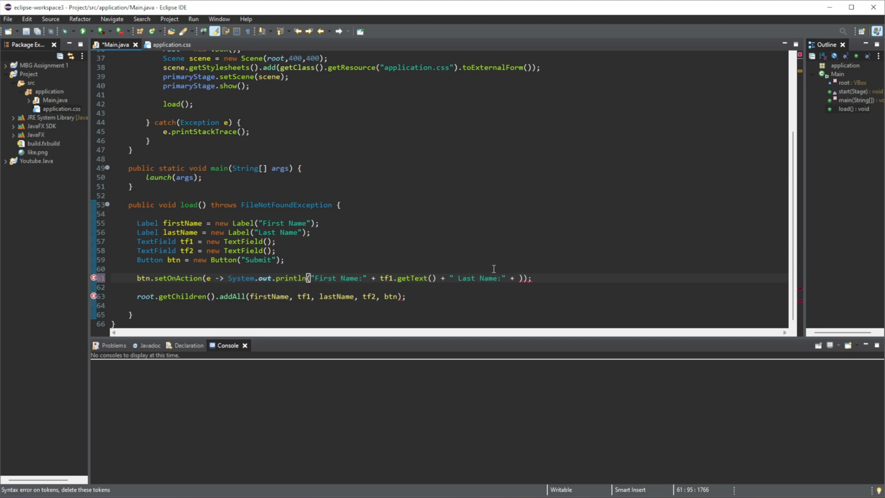
type("tf")
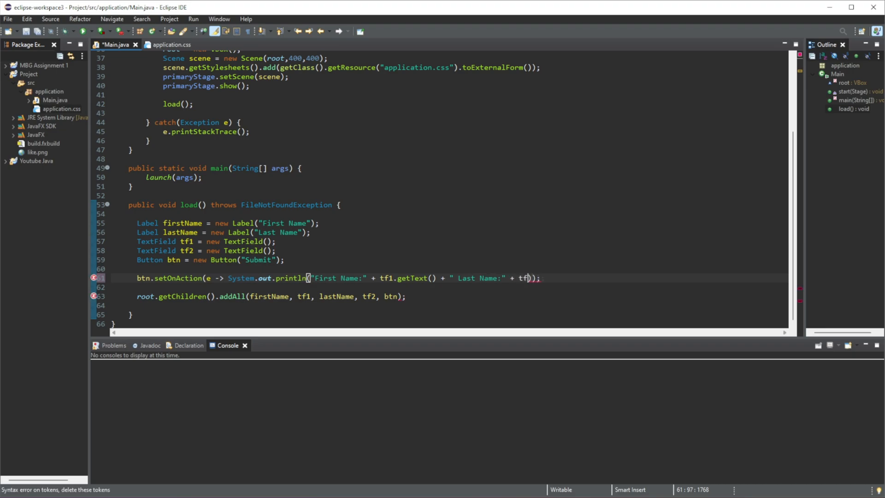
type("2")
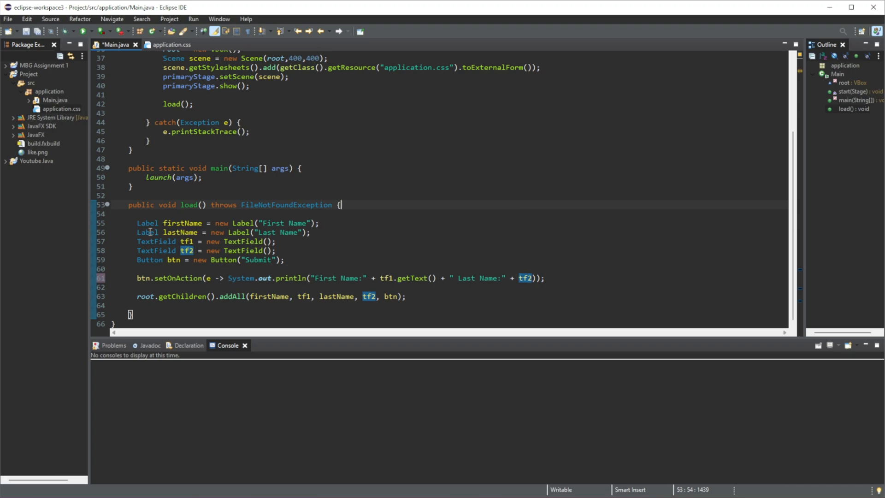
left_click(276, 251)
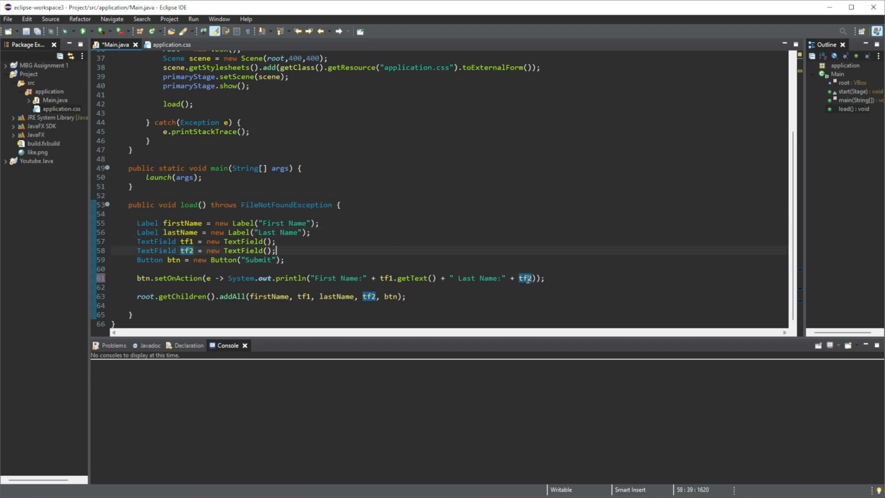
type(".getText(")
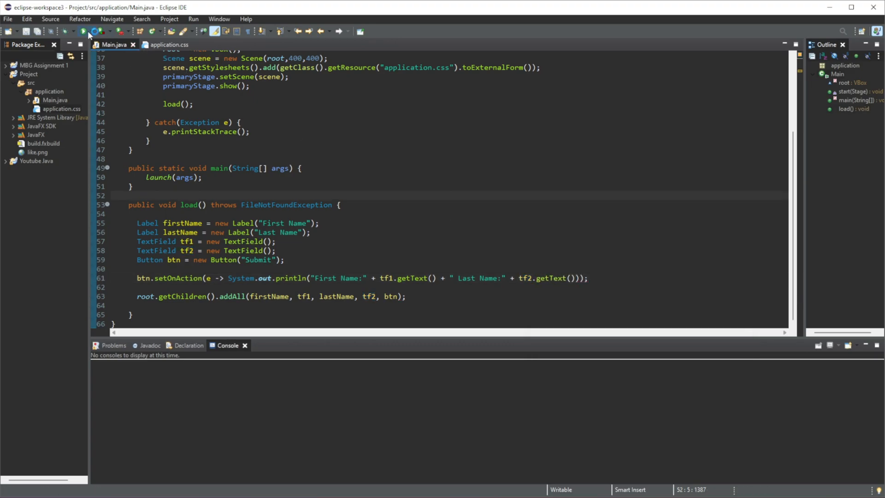
Run the form, enter Lukas and Jatuzis, and submit twice to print both names to the console.
left_click(82, 31)
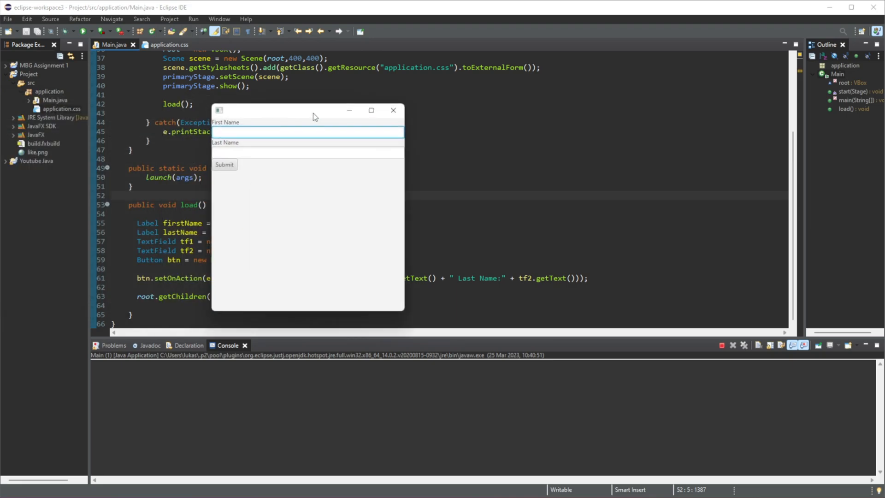
type("Lukas")
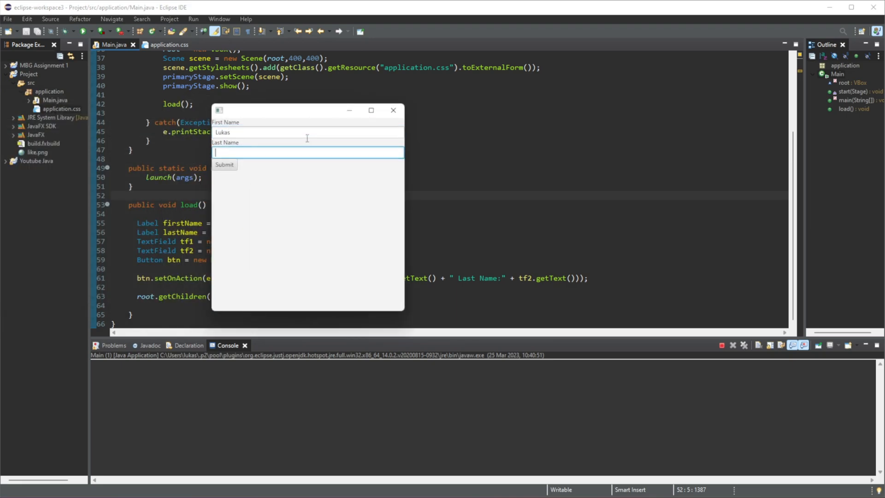
type("Jatuzis")
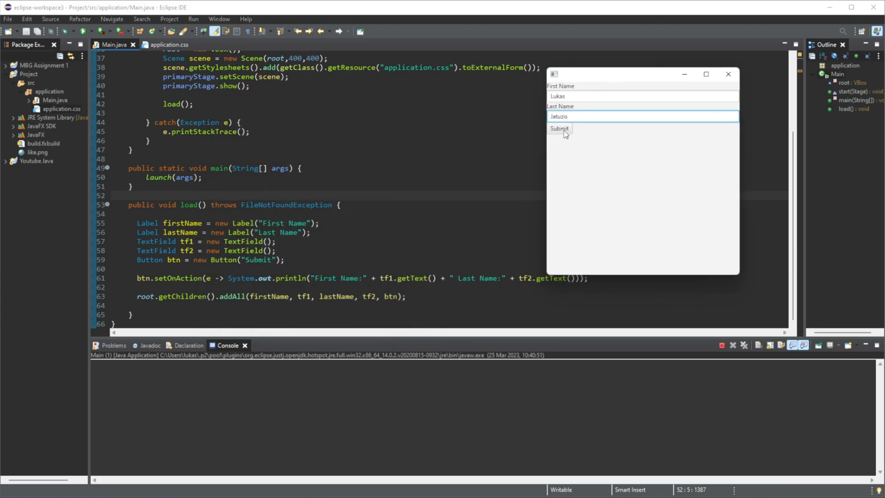
left_click(559, 128)
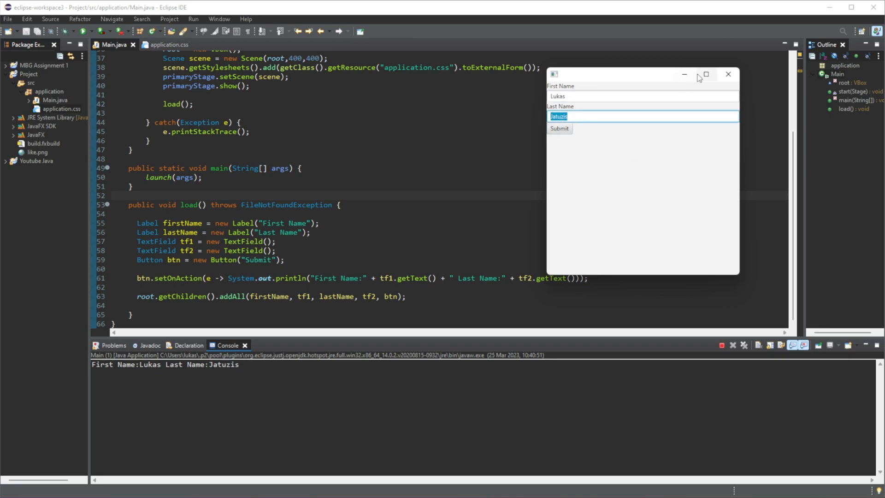
mouse_move(592, 162)
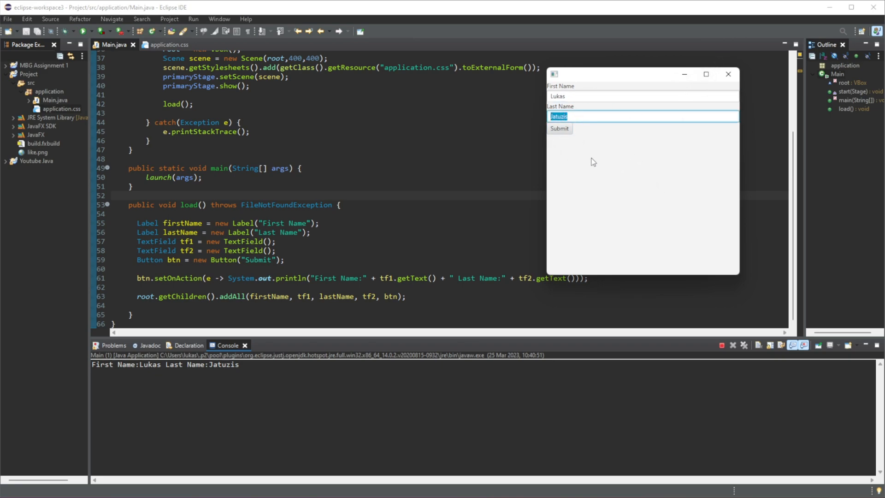
mouse_move(630, 139)
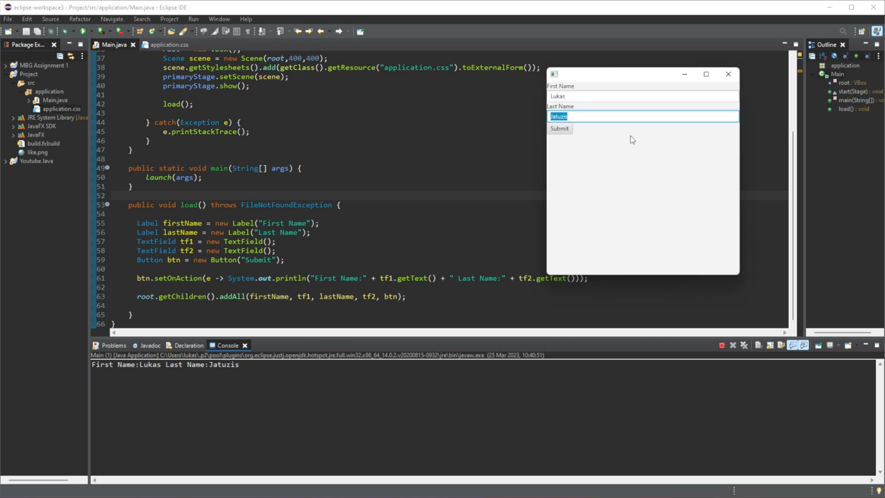
left_click(558, 128)
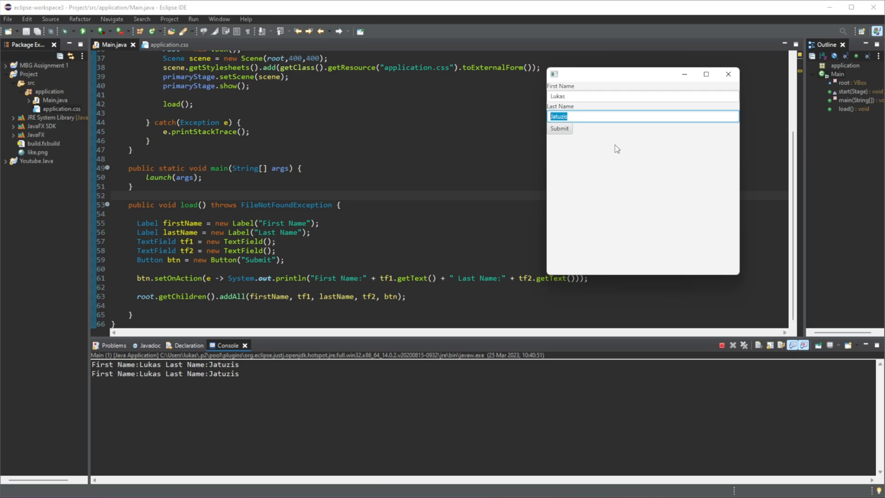
mouse_move(649, 156)
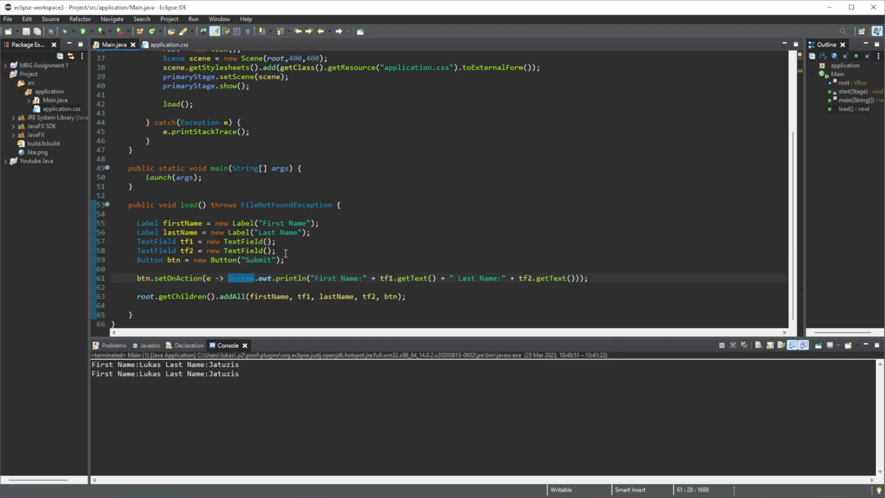
Replace the lambda's println body with an empty braced block after e ->.
type("{")
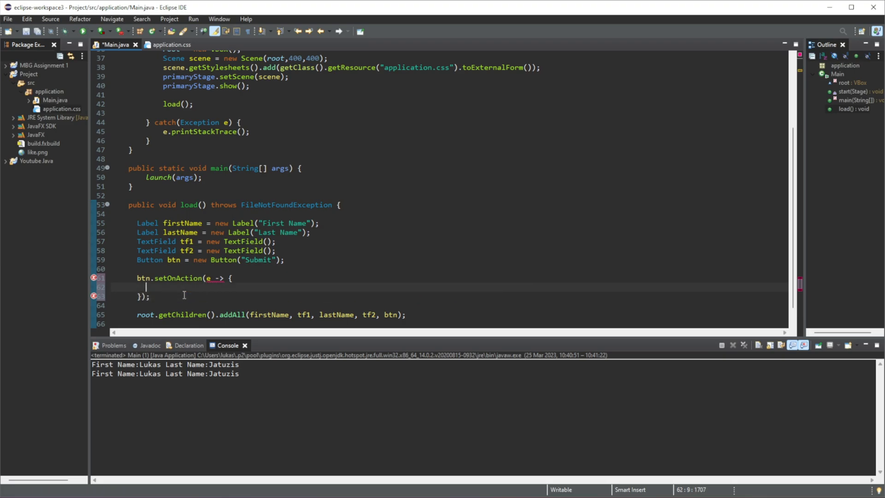
Inside the block, print both names then call tf1.setText("") and tf2.setText(""), and save.
type("System.out.println(\"First Name:\" + tf1.getText() + \" Last Name:\" + tf2.getText());")
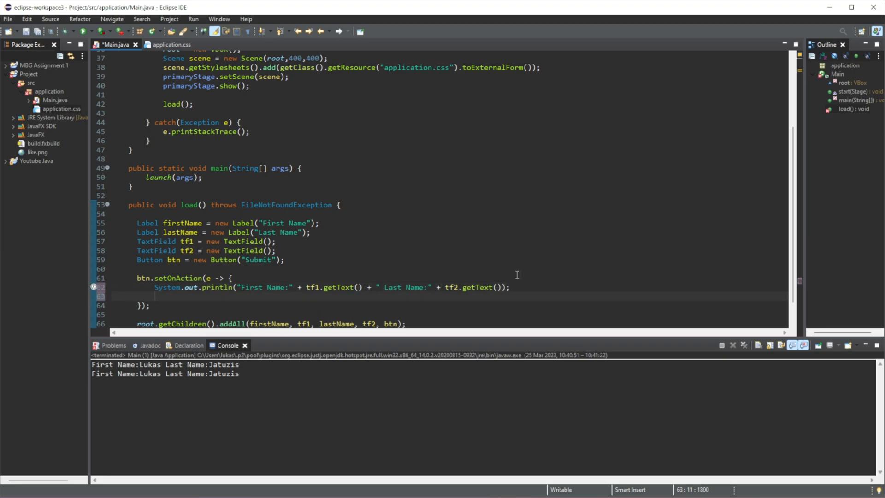
type("tf1")
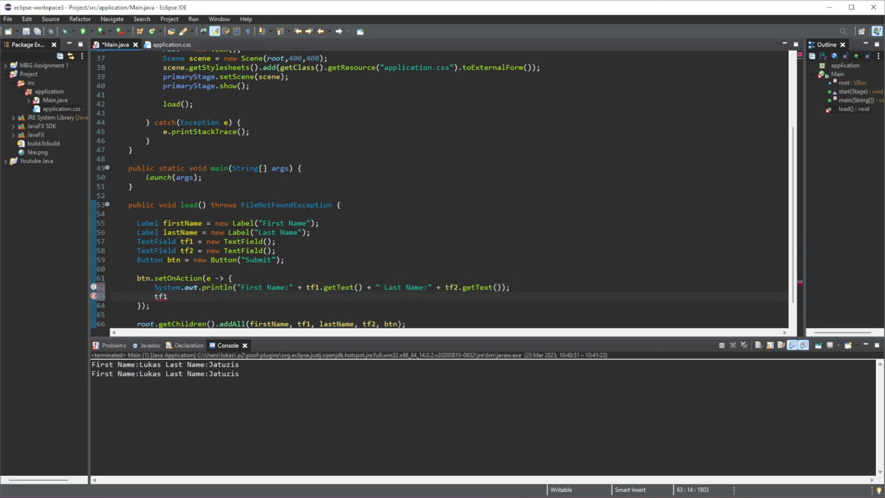
type(".setText(\"\");")
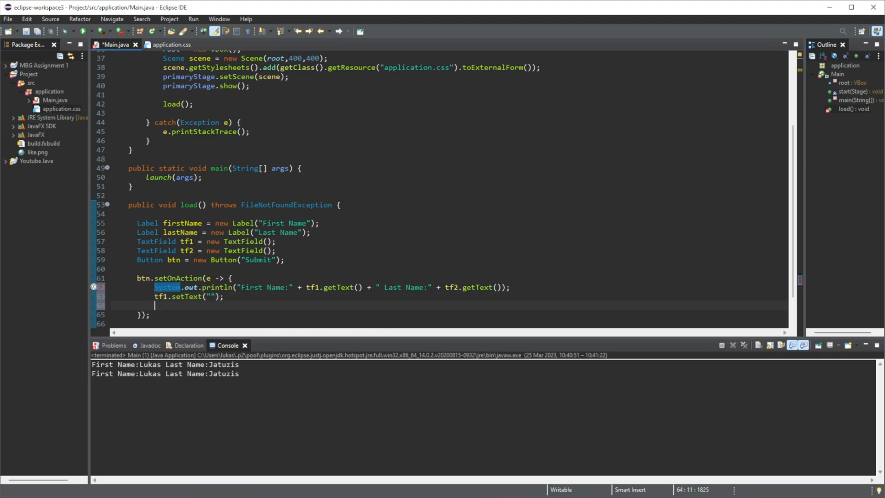
type("tf2.s")
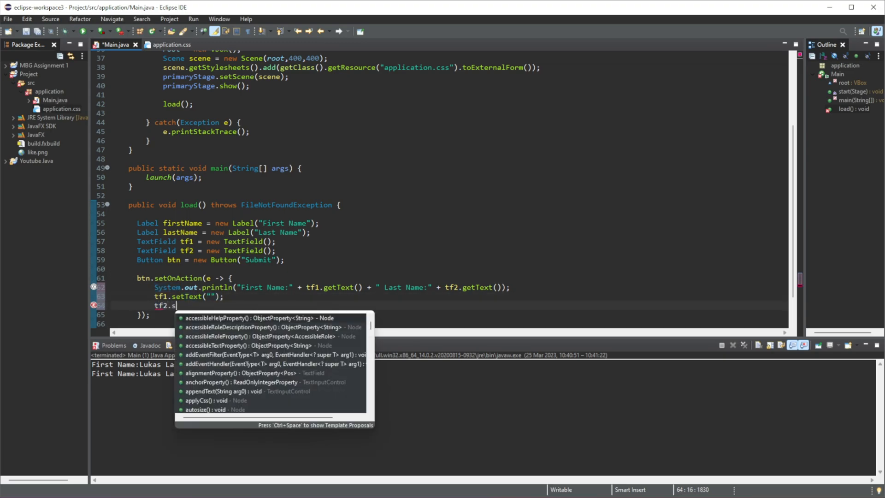
type("etText(\"\")")
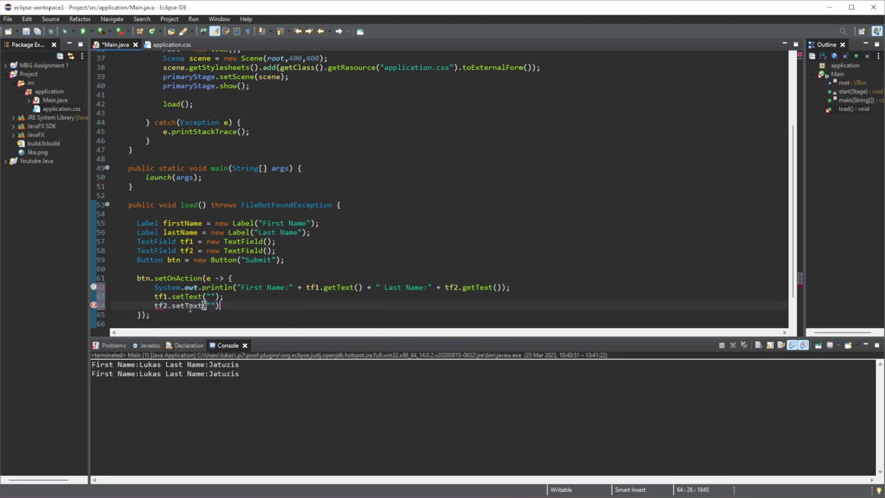
key("ctrl+s")
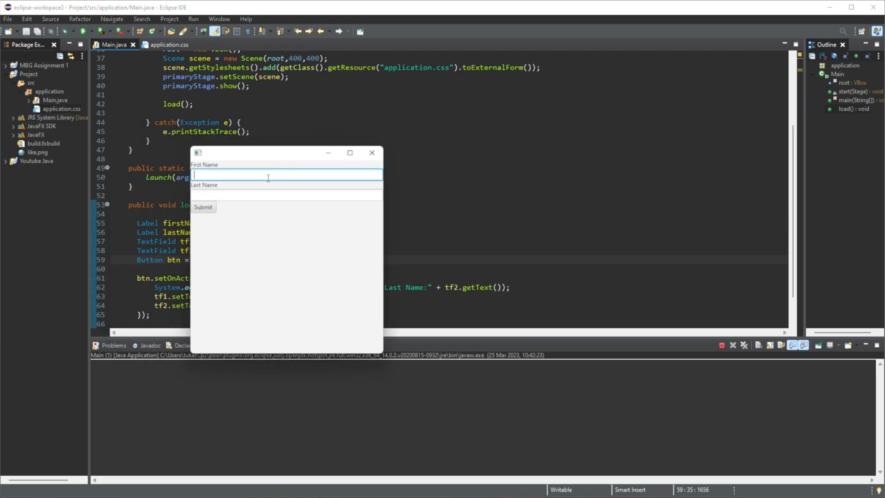
type("Lukas")
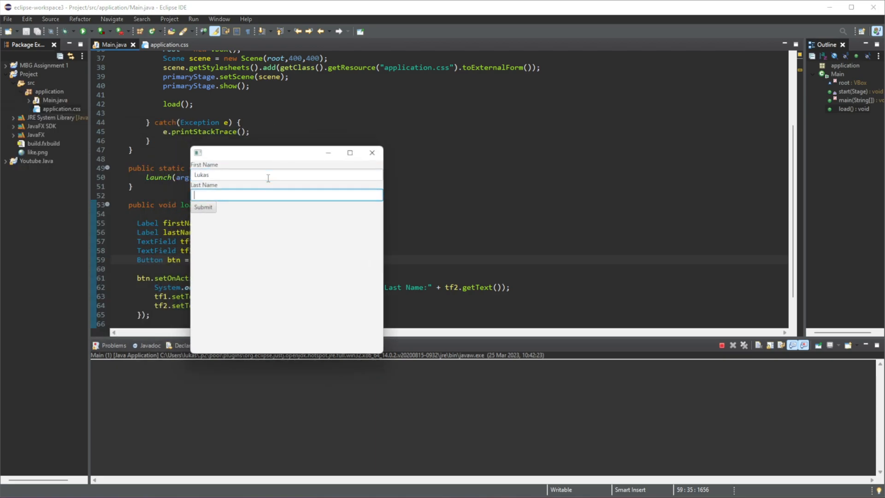
type("Jatuzis")
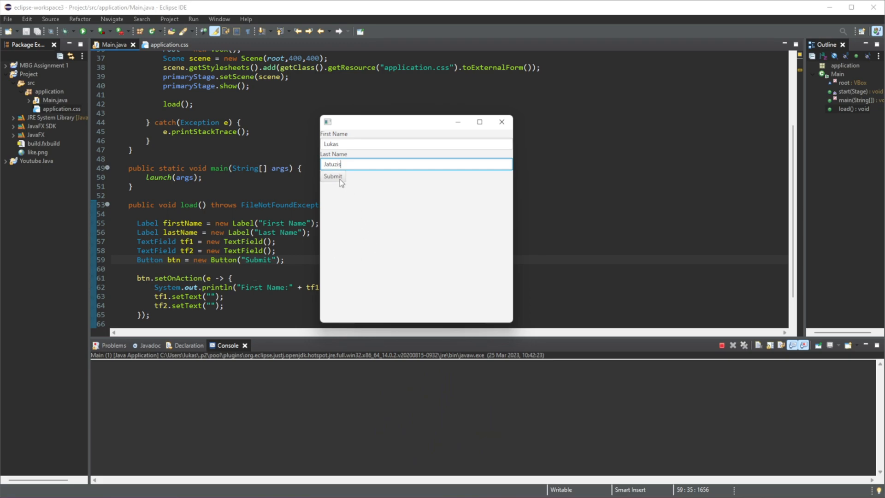
left_click(333, 175)
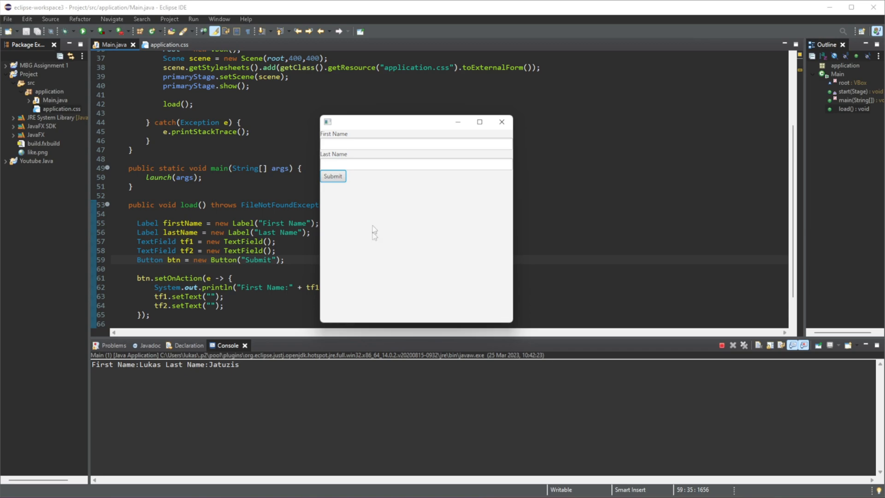
left_click(416, 164)
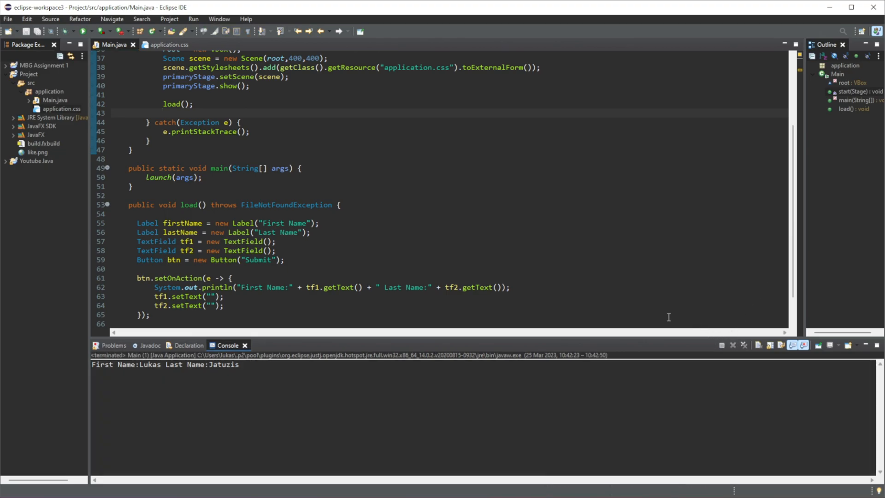
mouse_move(641, 290)
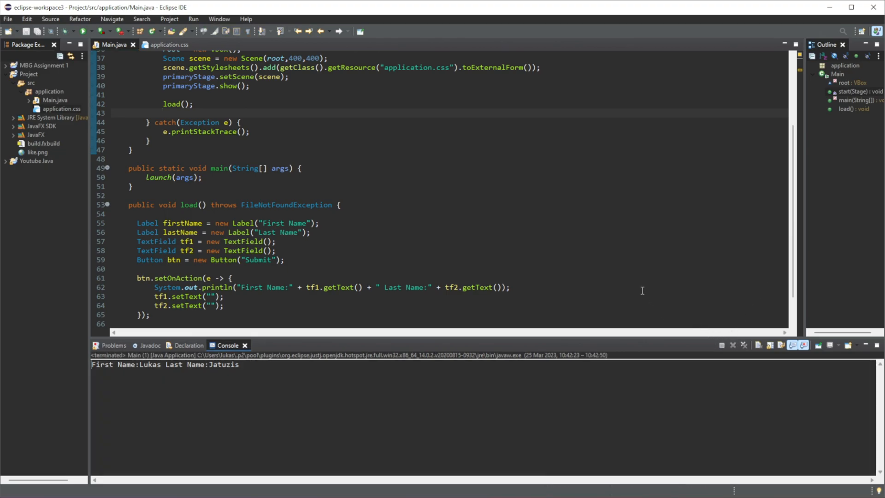